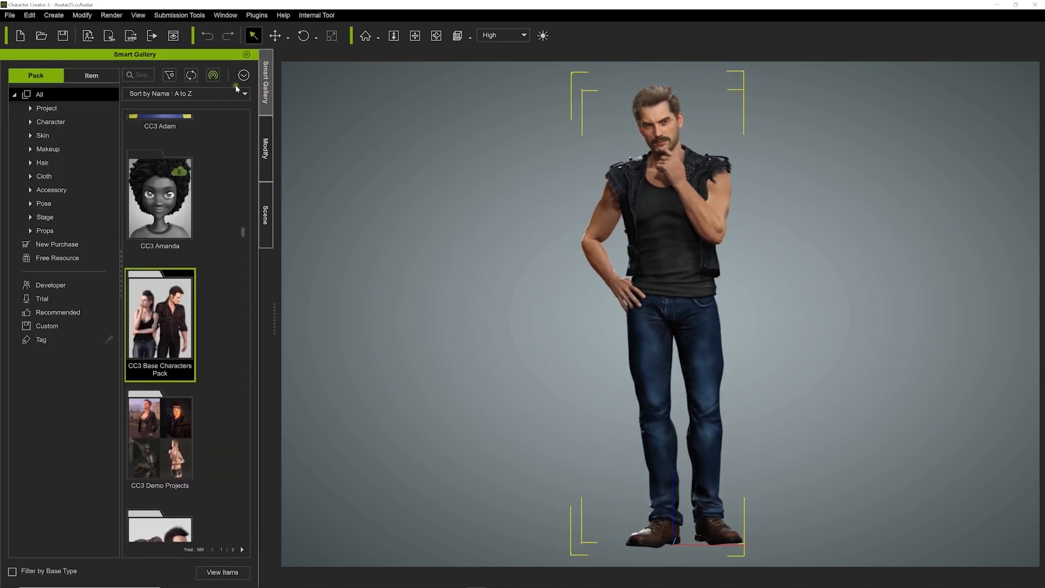
- Filter the Smart Gallery to Free Resource packs and browse the listed packs
{"action": "left_click", "coordinate": [57, 258]}
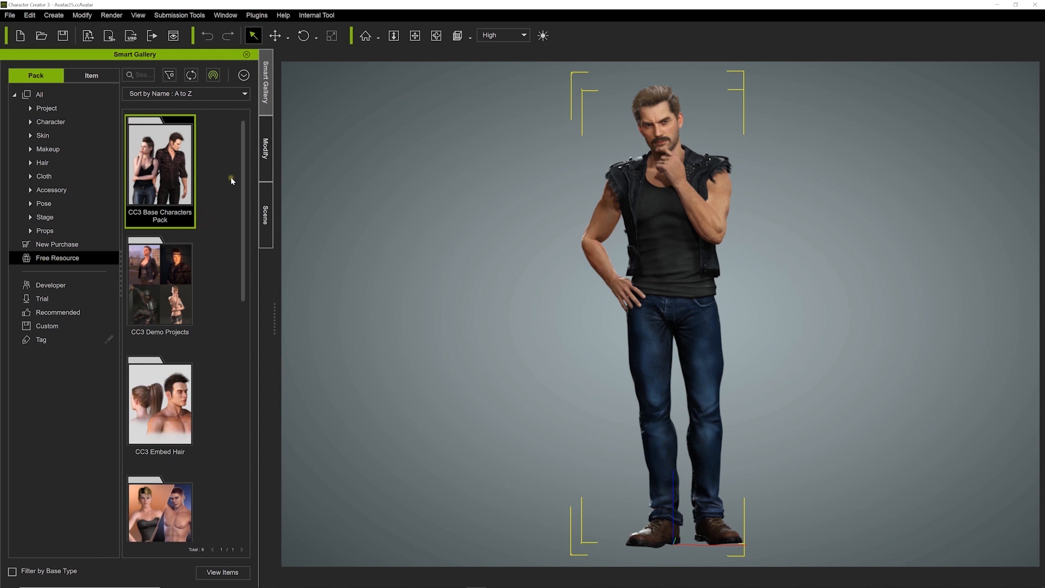
{"action": "scroll", "scroll_direction": "down", "scroll_amount": 3}
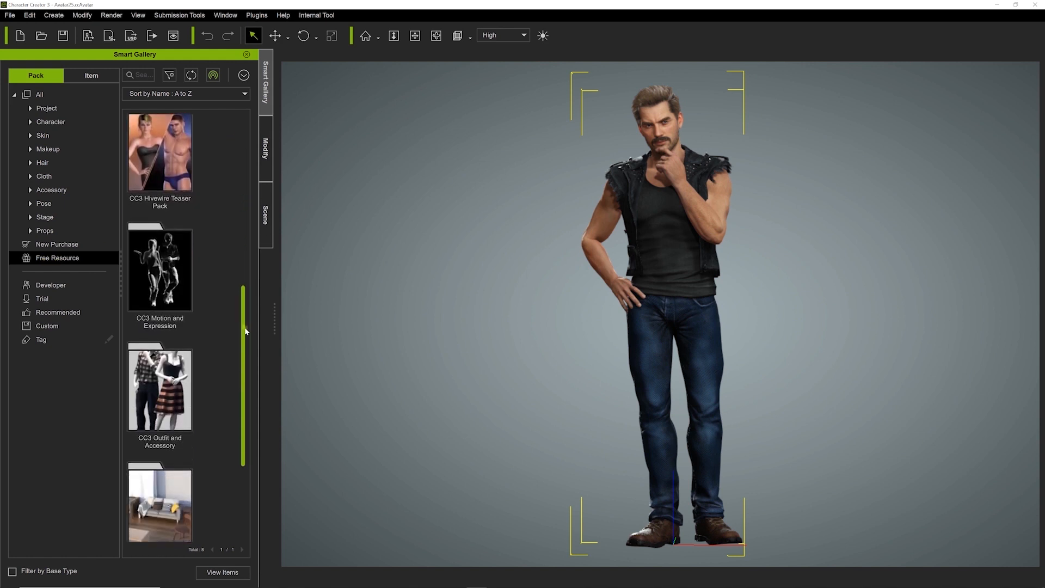
{"action": "scroll", "scroll_direction": "down", "scroll_amount": 3}
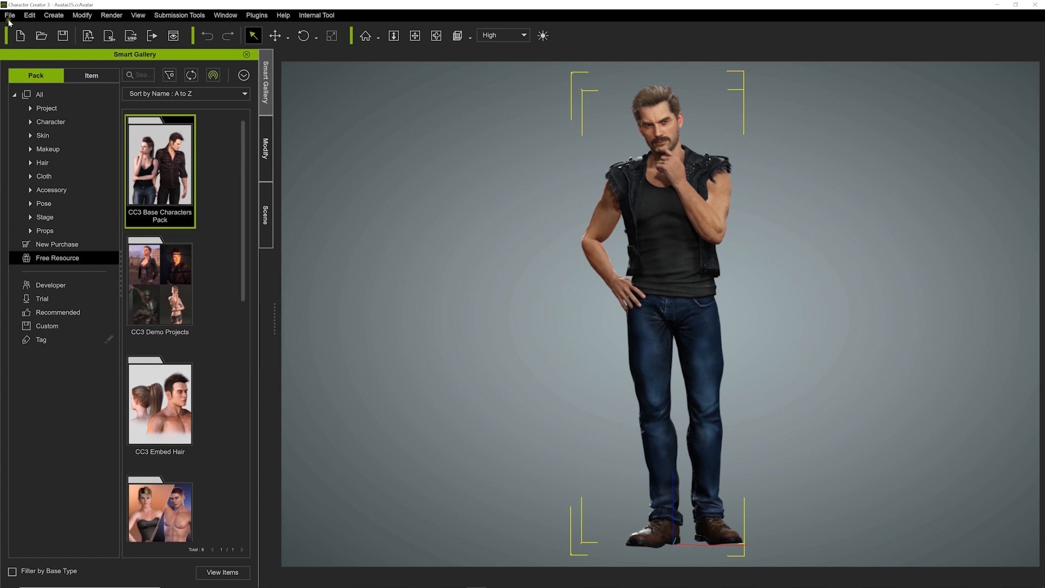
- Set up a clothed-character FBX export: Blender preset, mesh and motion, no embedded textures, custom motion
{"action": "left_click", "coordinate": [9, 15]}
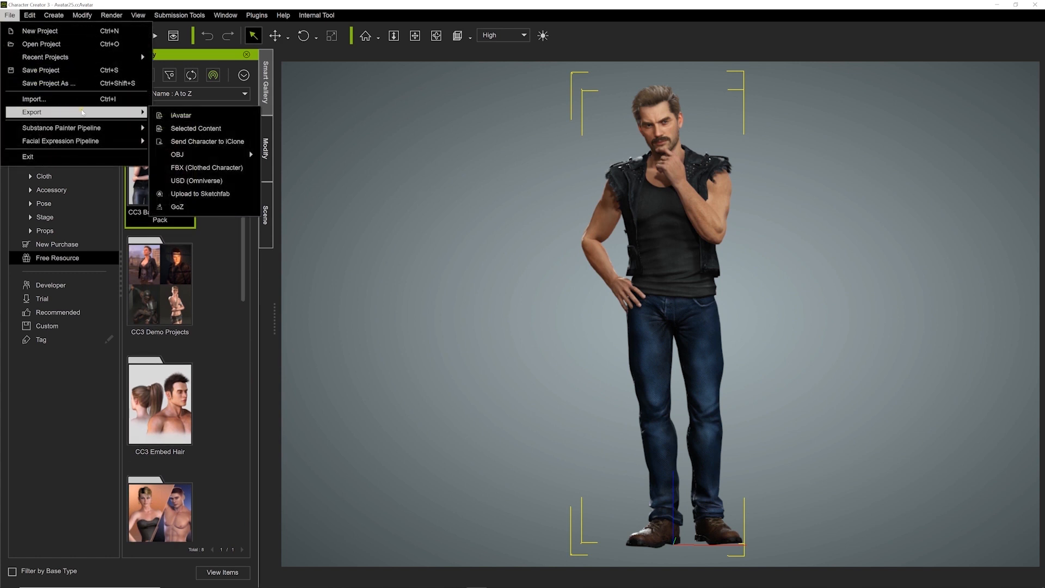
{"action": "left_click", "coordinate": [207, 167]}
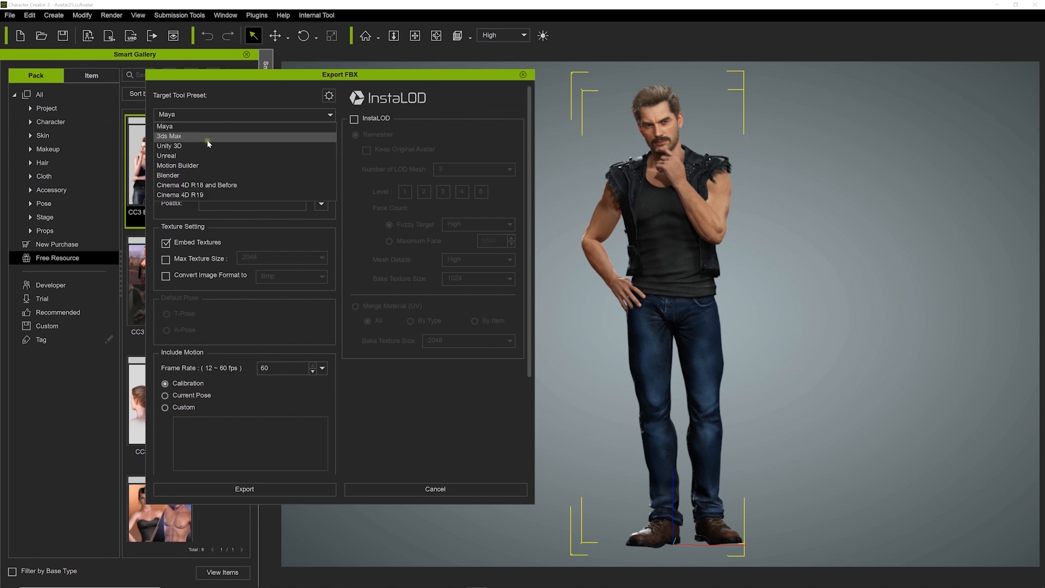
{"action": "left_click", "coordinate": [168, 174]}
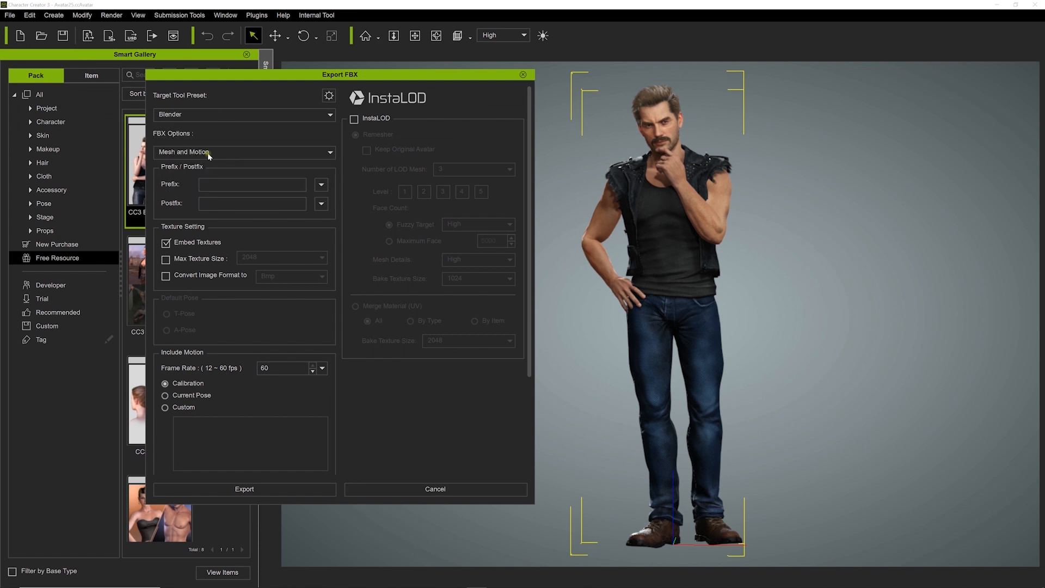
{"action": "left_click", "coordinate": [244, 152]}
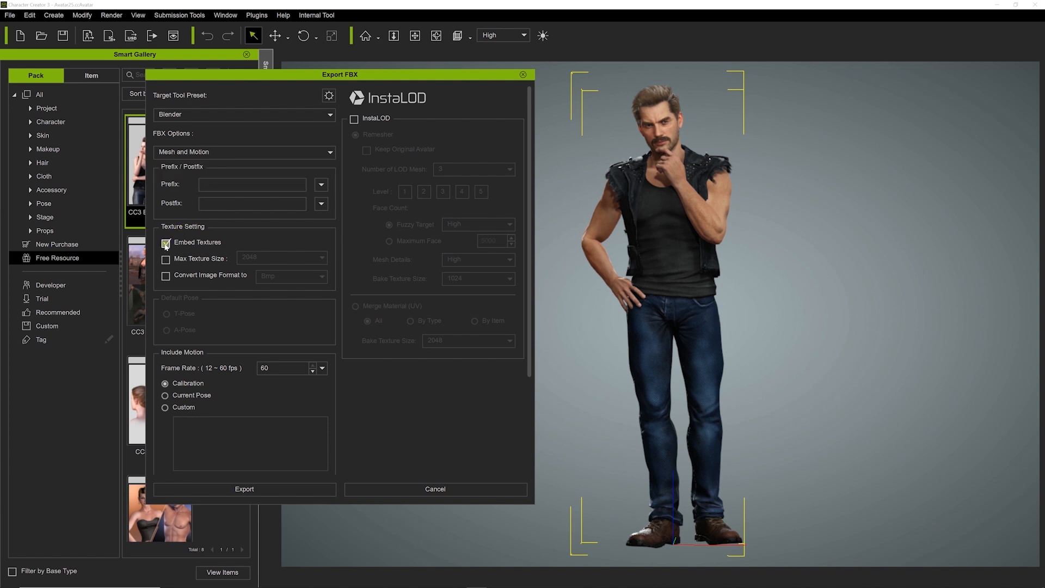
{"action": "left_click", "coordinate": [165, 242]}
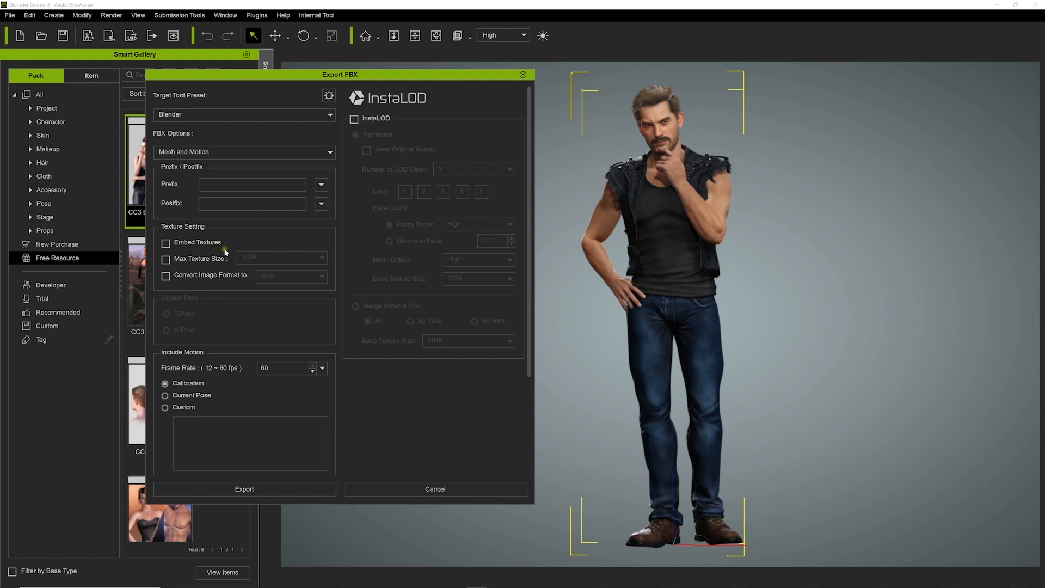
{"action": "scroll", "scroll_direction": "down", "scroll_amount": 3}
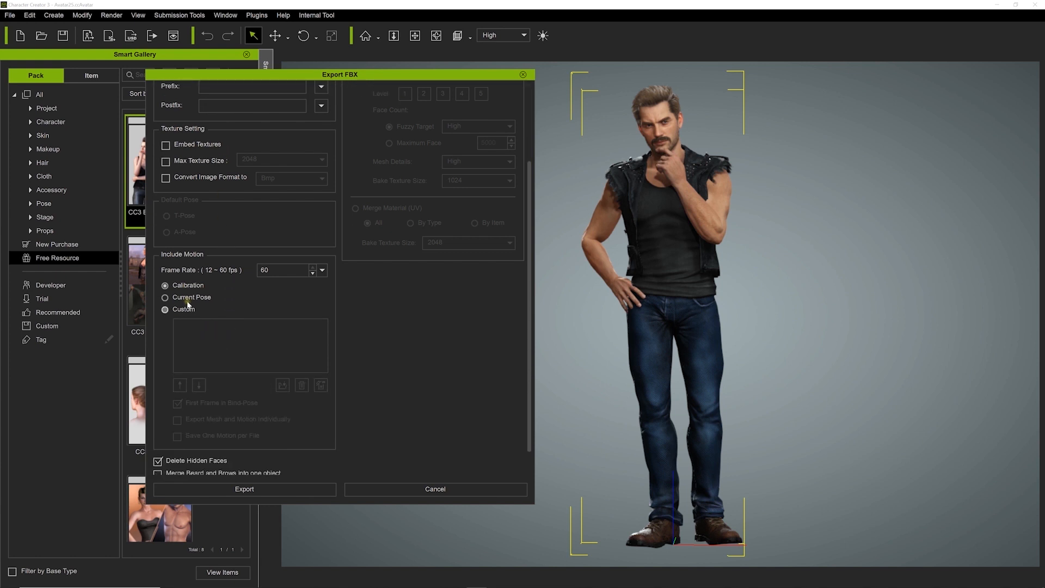
{"action": "left_click", "coordinate": [166, 297]}
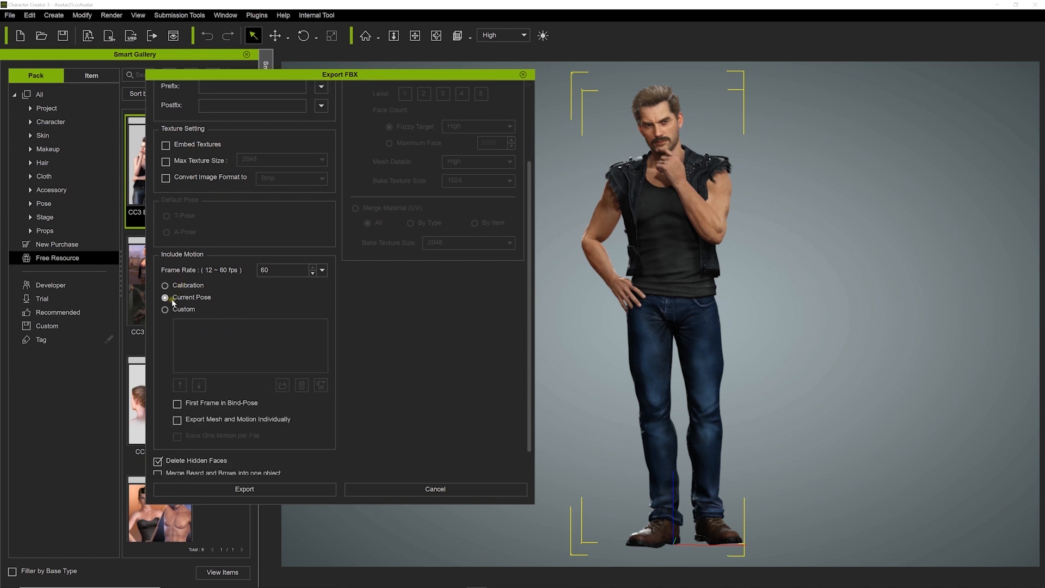
{"action": "left_click", "coordinate": [166, 308]}
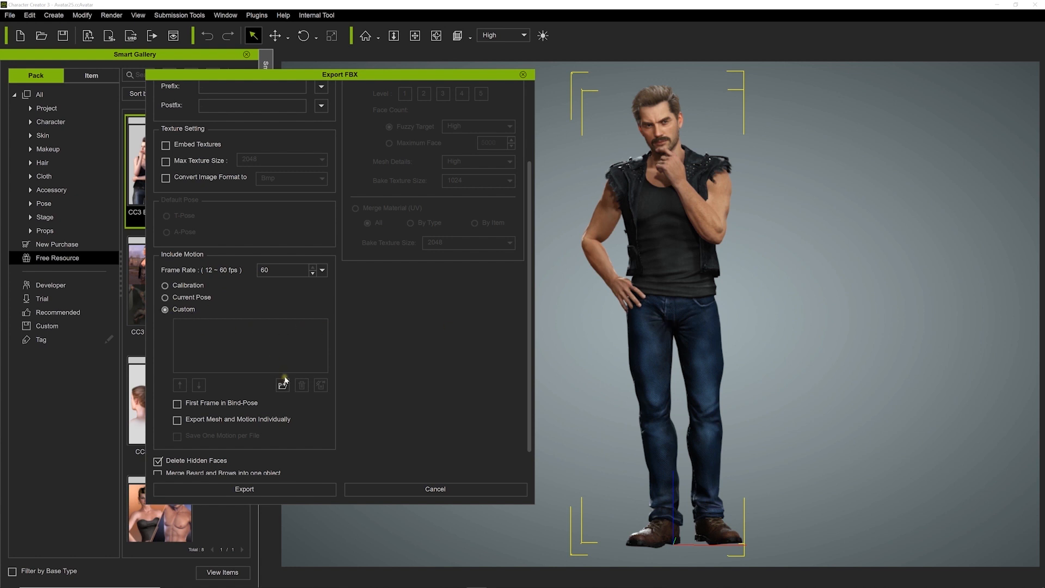
- Add the iMotion clips, enable Delete Hidden Faces and Merge Beard and Brows, and export
{"action": "left_click", "coordinate": [282, 385]}
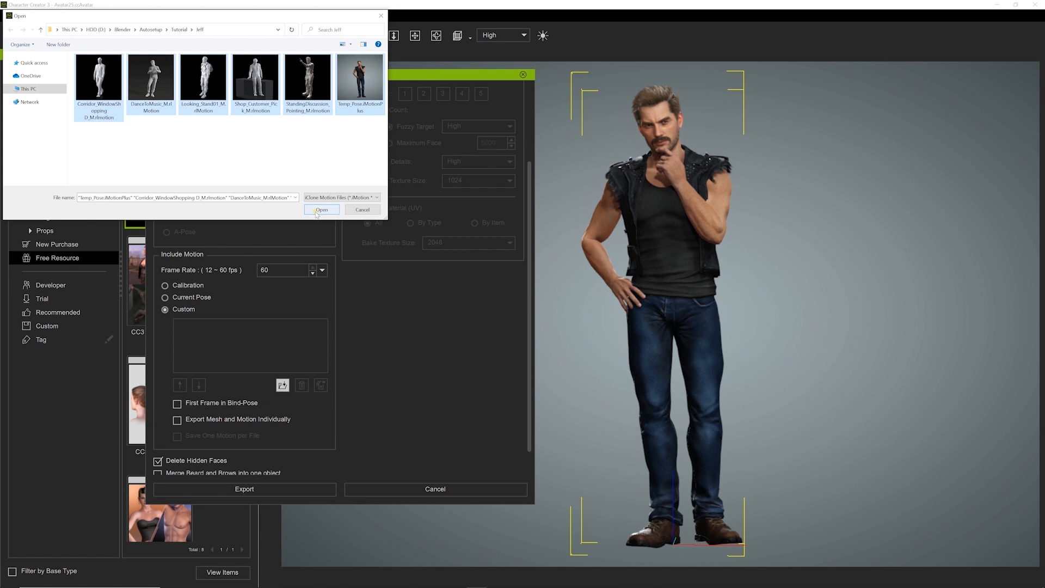
{"action": "left_click", "coordinate": [321, 210]}
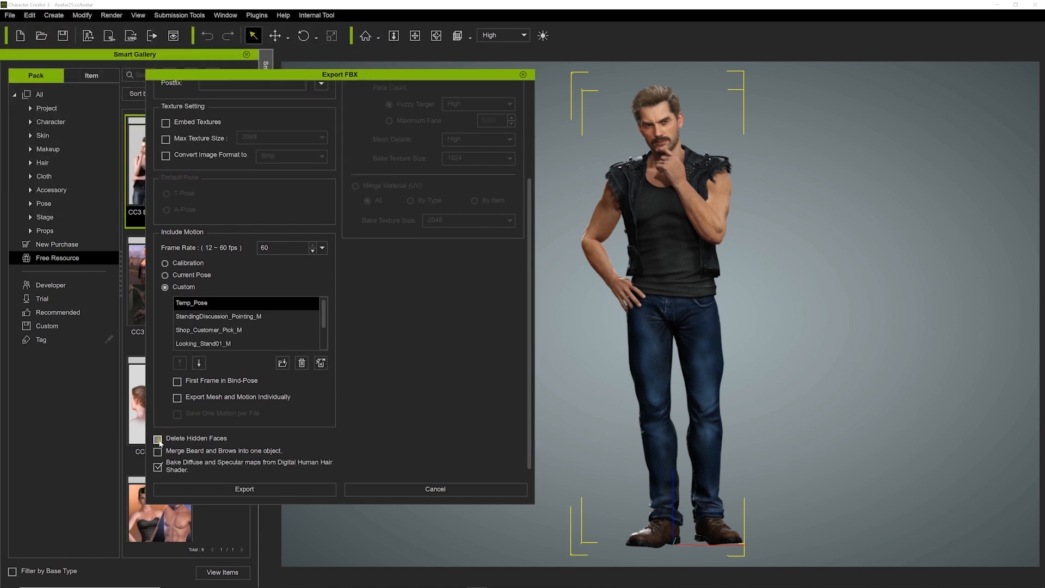
{"action": "left_click", "coordinate": [159, 437]}
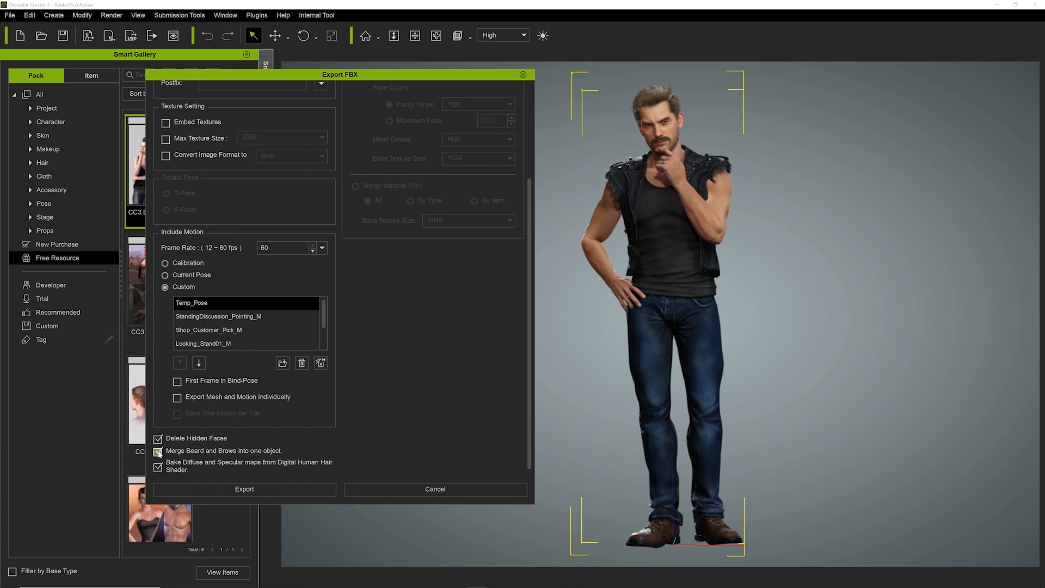
{"action": "left_click", "coordinate": [177, 450]}
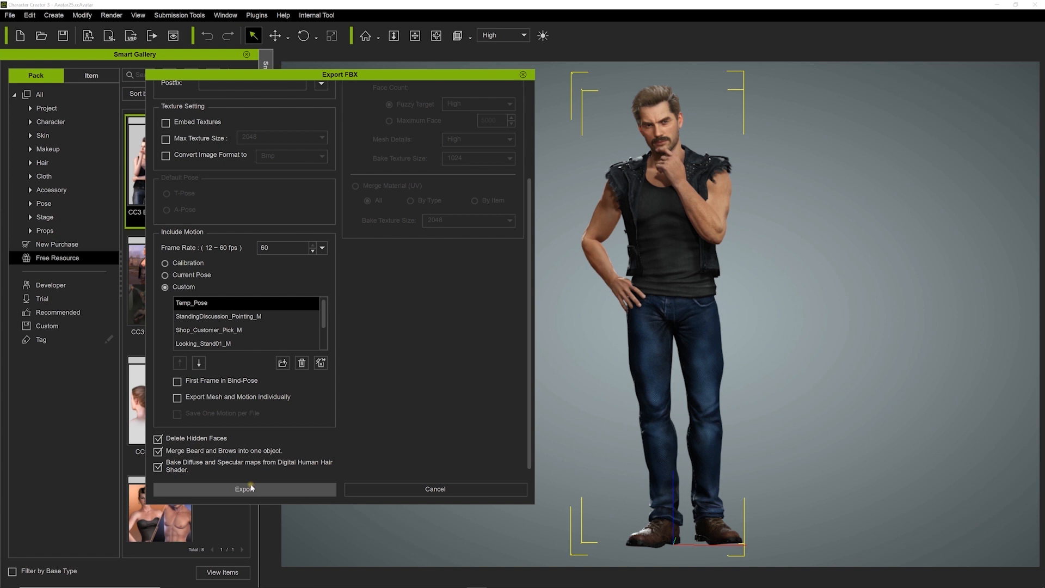
{"action": "left_click", "coordinate": [244, 489]}
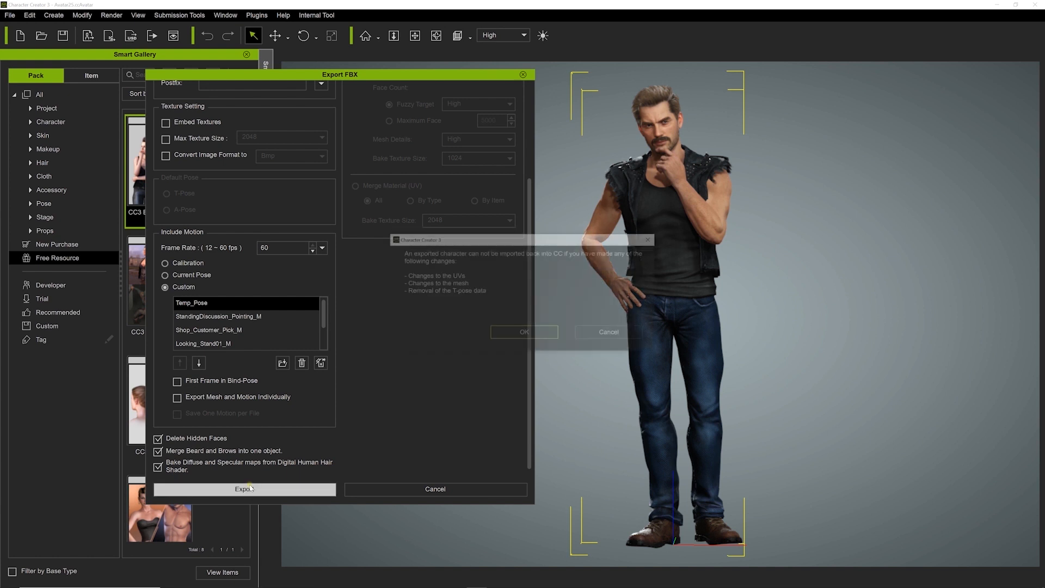
{"action": "left_click", "coordinate": [524, 332]}
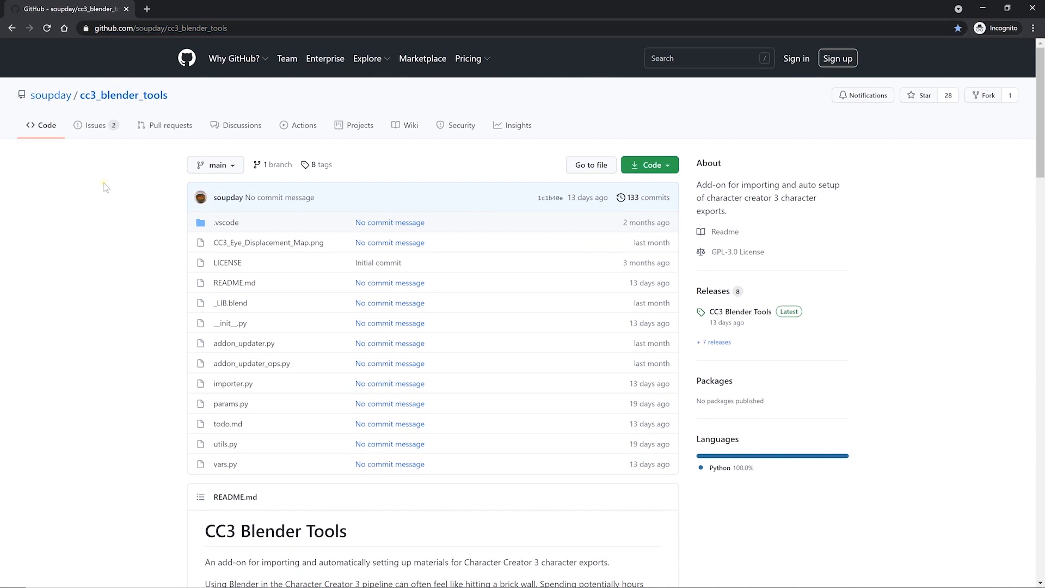
- Download the cc3_blender_tools repository as a ZIP from the Code dropdown
{"action": "scroll", "scroll_direction": "down", "scroll_amount": 3}
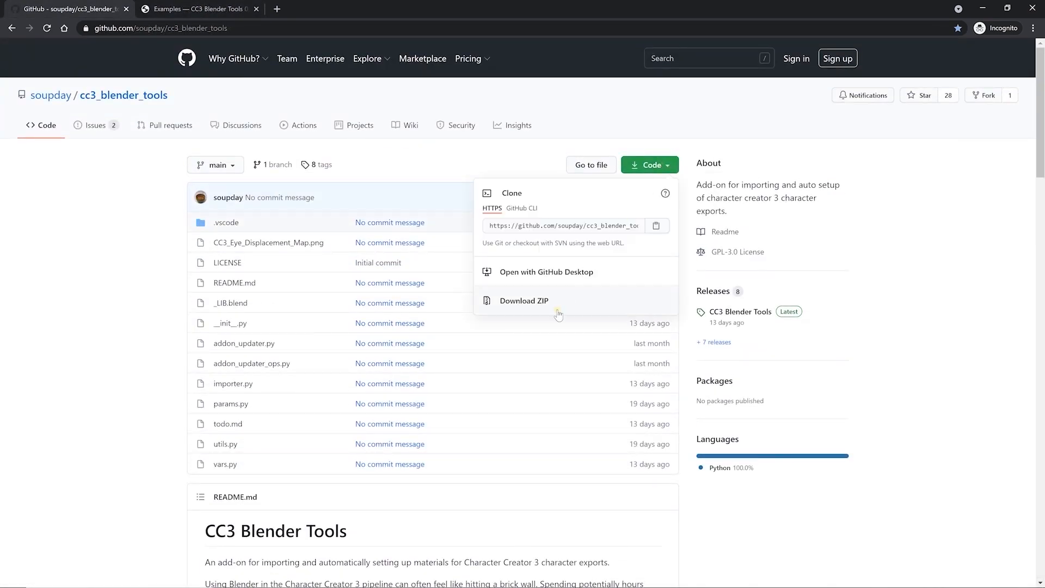
{"action": "left_click", "coordinate": [523, 300]}
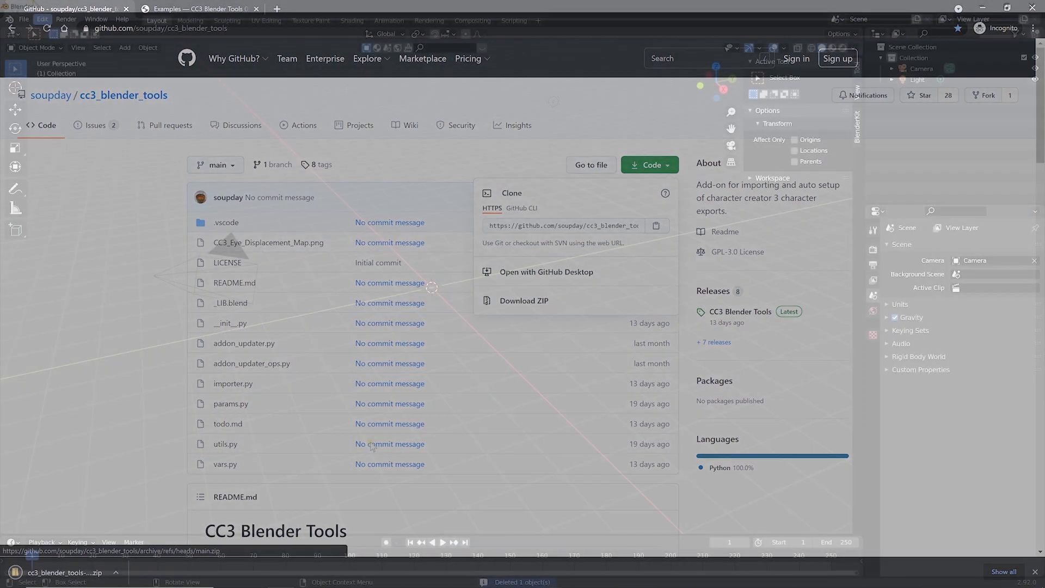
- Install cc3_blender_tools-main.zip from the Script folder, enable Characters: CC3 Tools, and confirm version main
{"action": "left_click", "coordinate": [42, 18]}
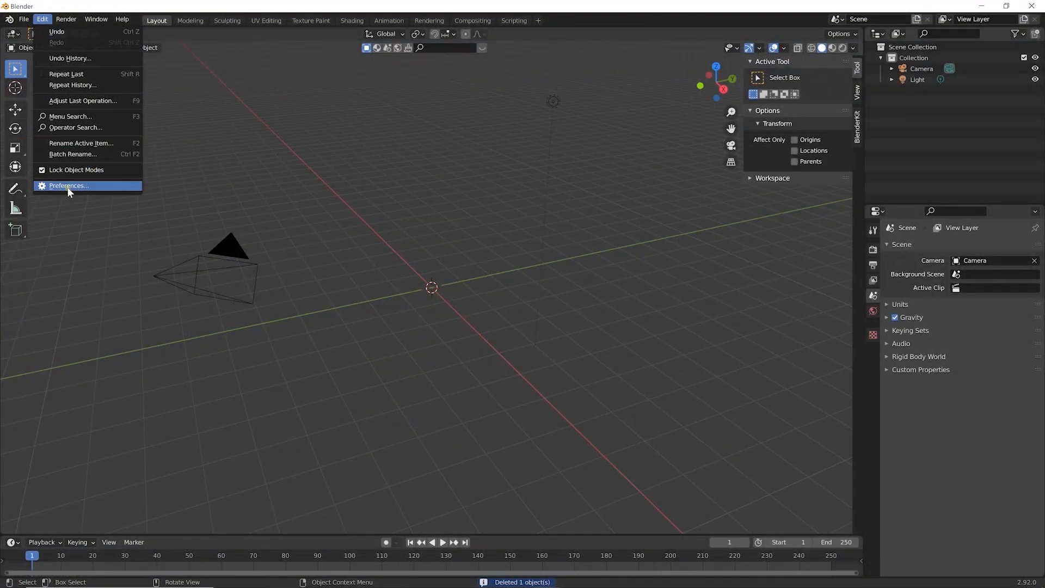
{"action": "left_click", "coordinate": [68, 185]}
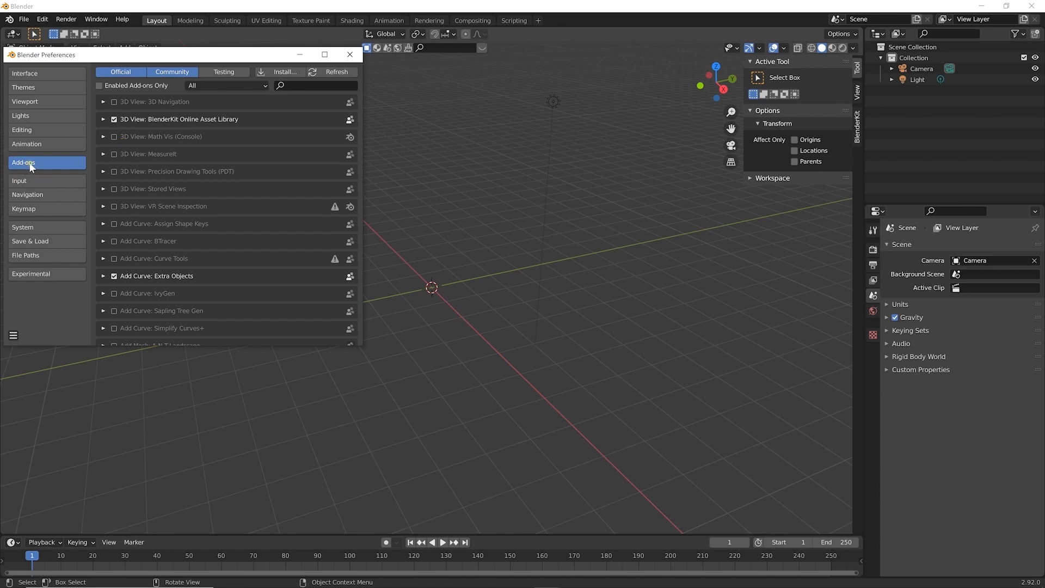
{"action": "left_click", "coordinate": [283, 72]}
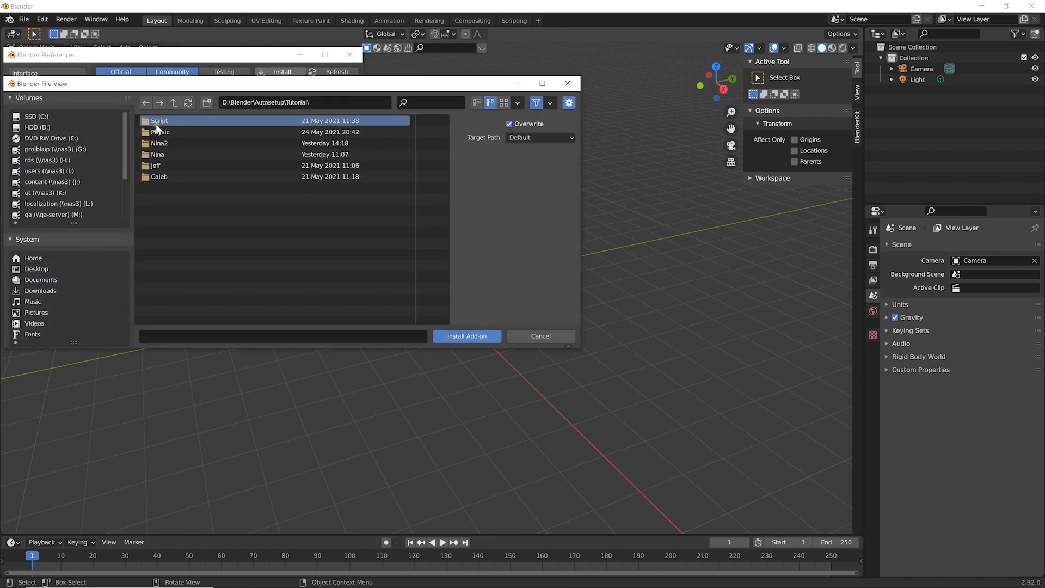
{"action": "double_click", "coordinate": [159, 121]}
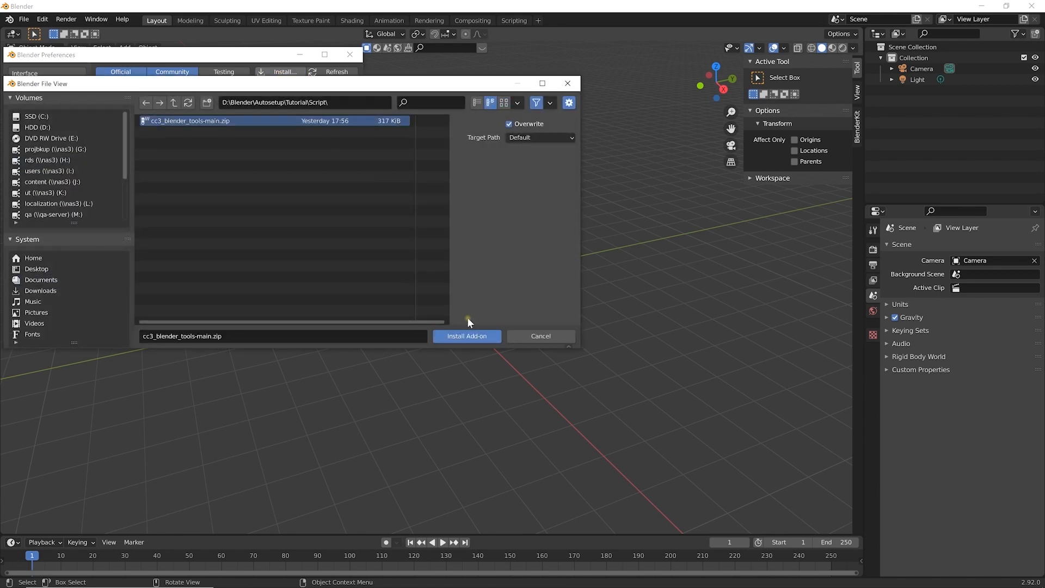
{"action": "left_click", "coordinate": [467, 335]}
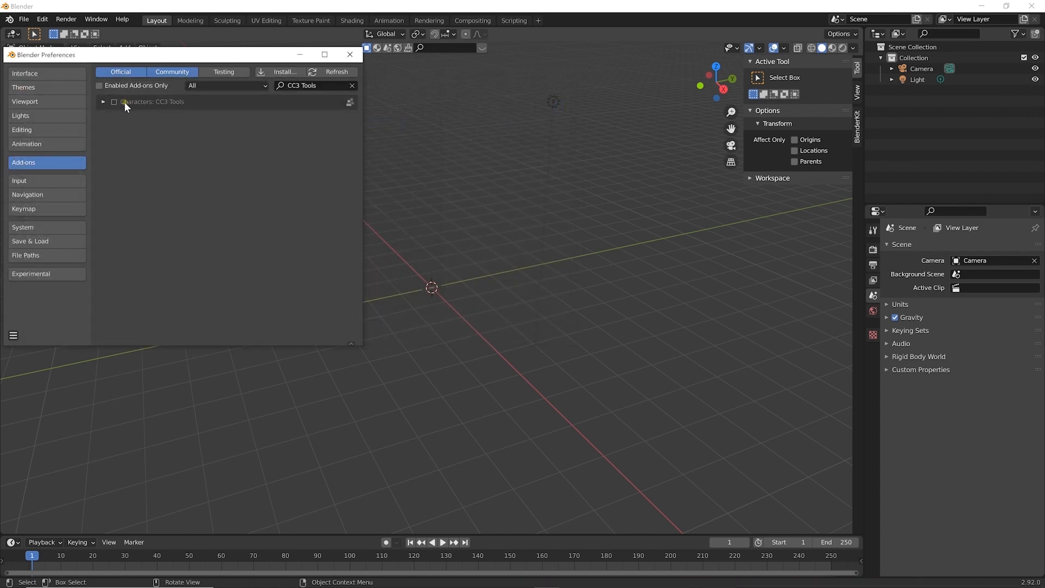
{"action": "left_click", "coordinate": [113, 101]}
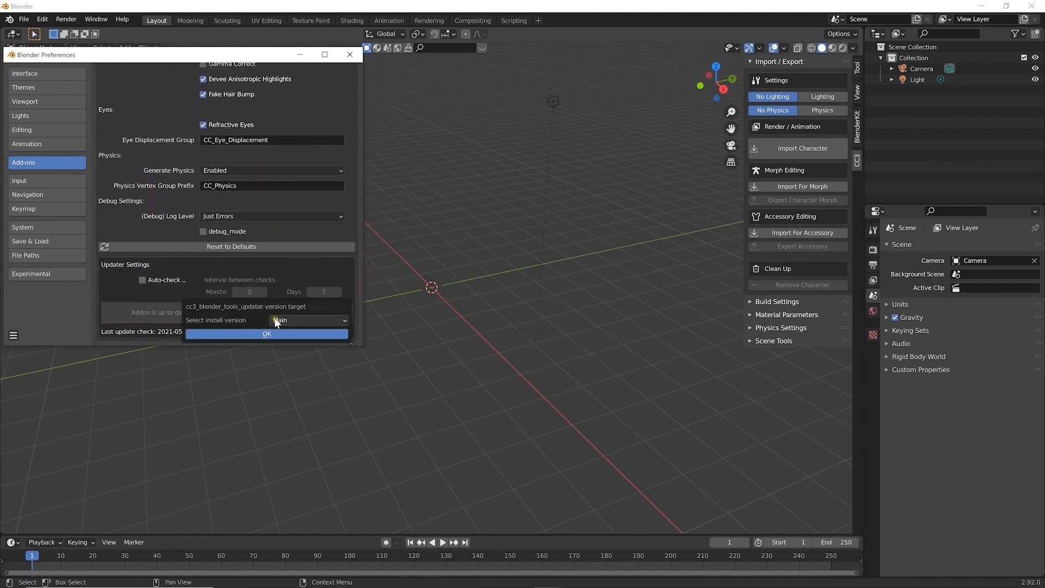
{"action": "left_click", "coordinate": [266, 333]}
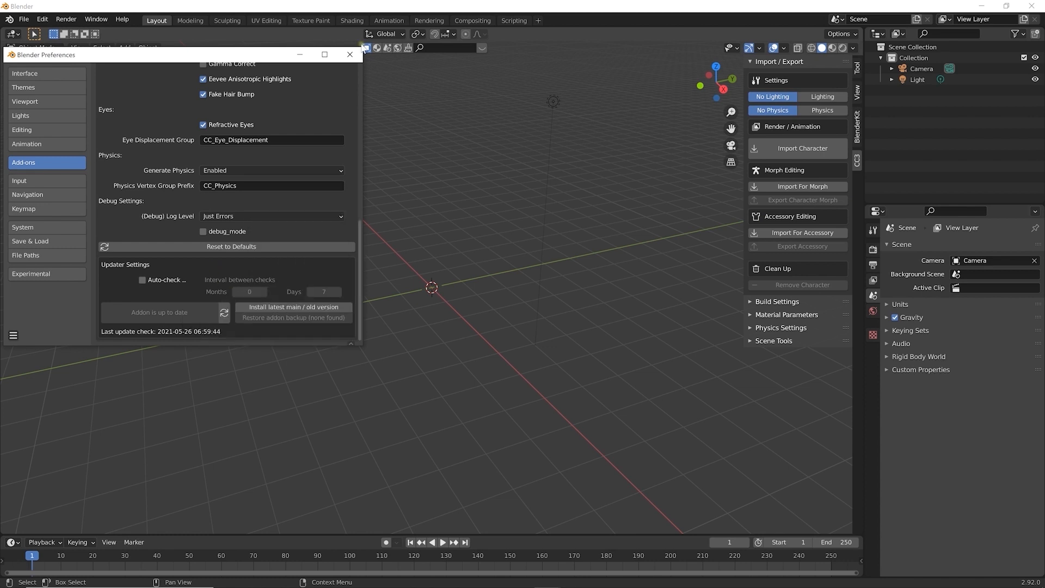
- Close Preferences and import Caleb.Fbx through the CC3 panel with Lighting enabled
{"action": "left_click", "coordinate": [349, 54]}
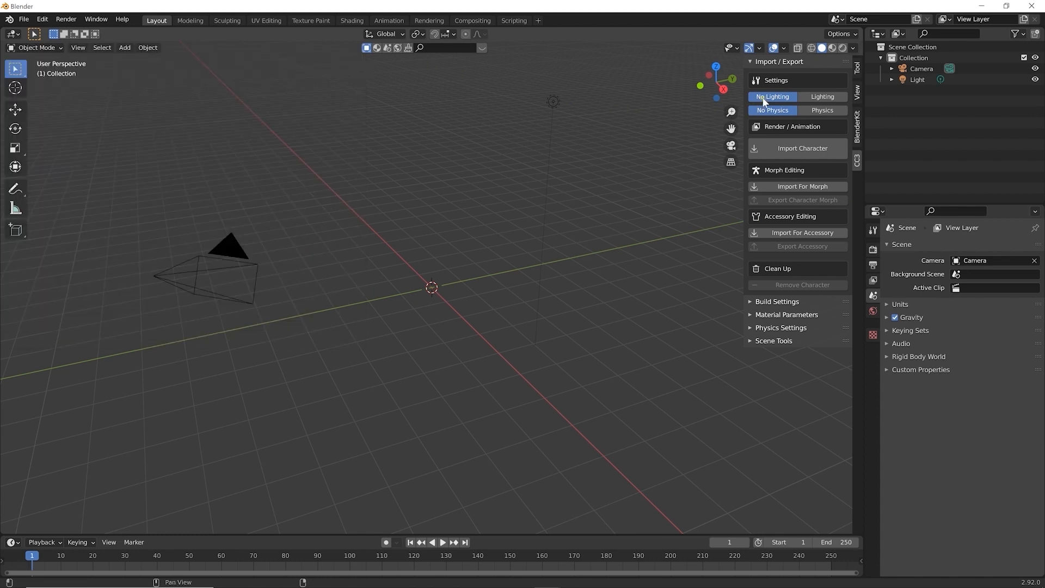
{"action": "mouse_move", "coordinate": [800, 108]}
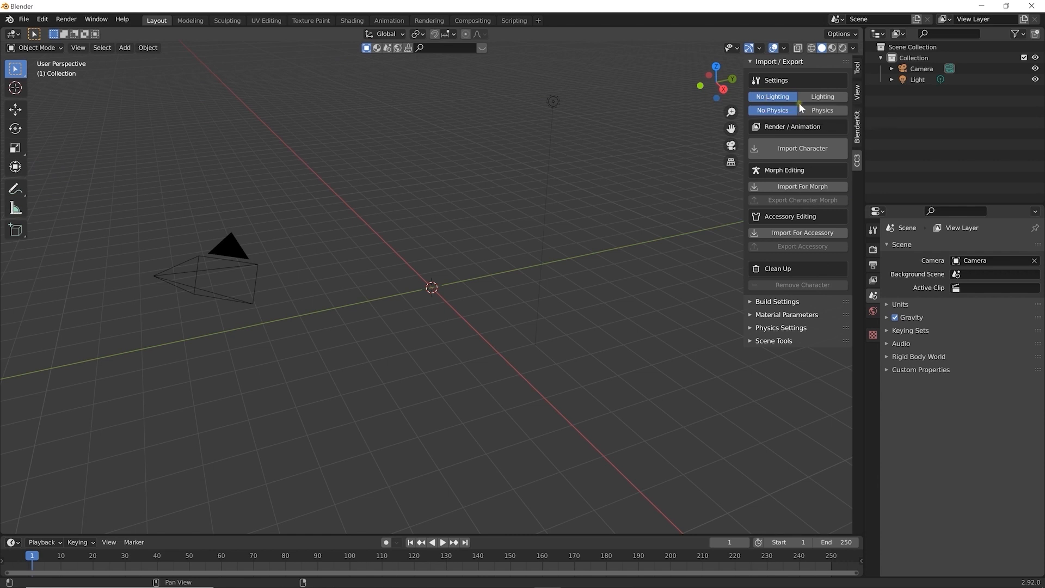
{"action": "left_click", "coordinate": [822, 97]}
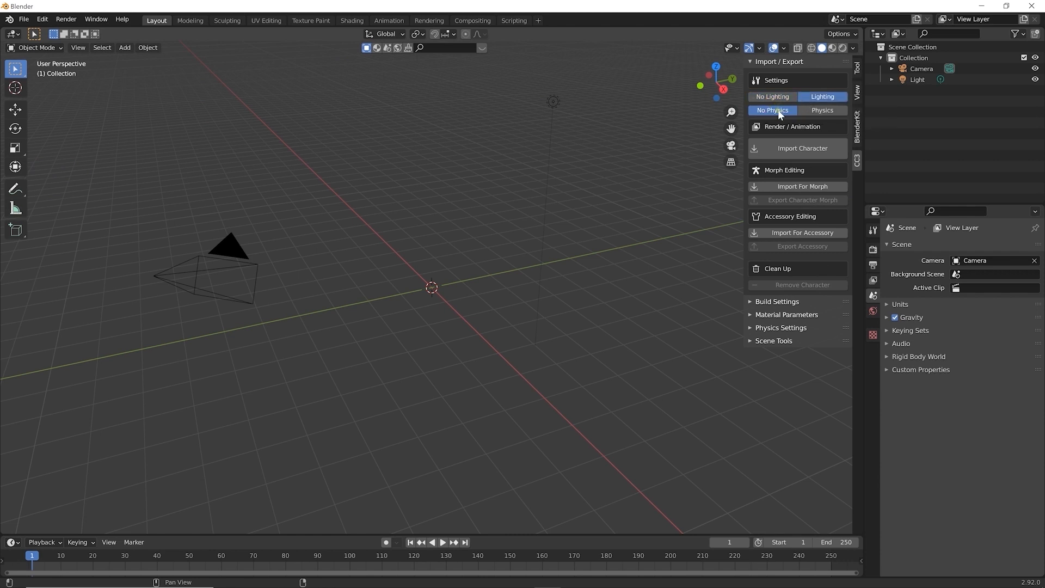
{"action": "mouse_move", "coordinate": [822, 110]}
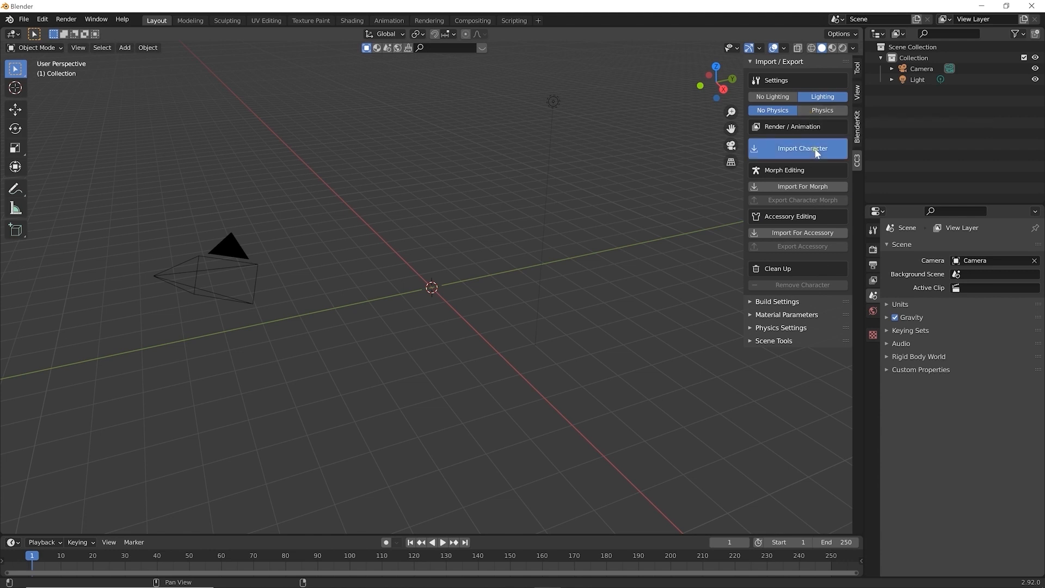
{"action": "left_click", "coordinate": [802, 148]}
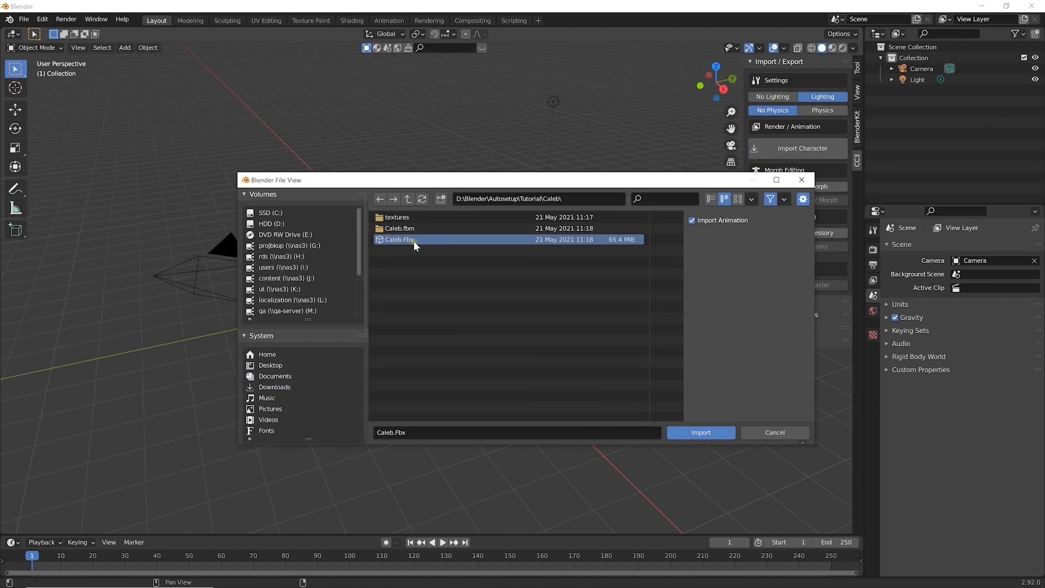
{"action": "left_click", "coordinate": [700, 432]}
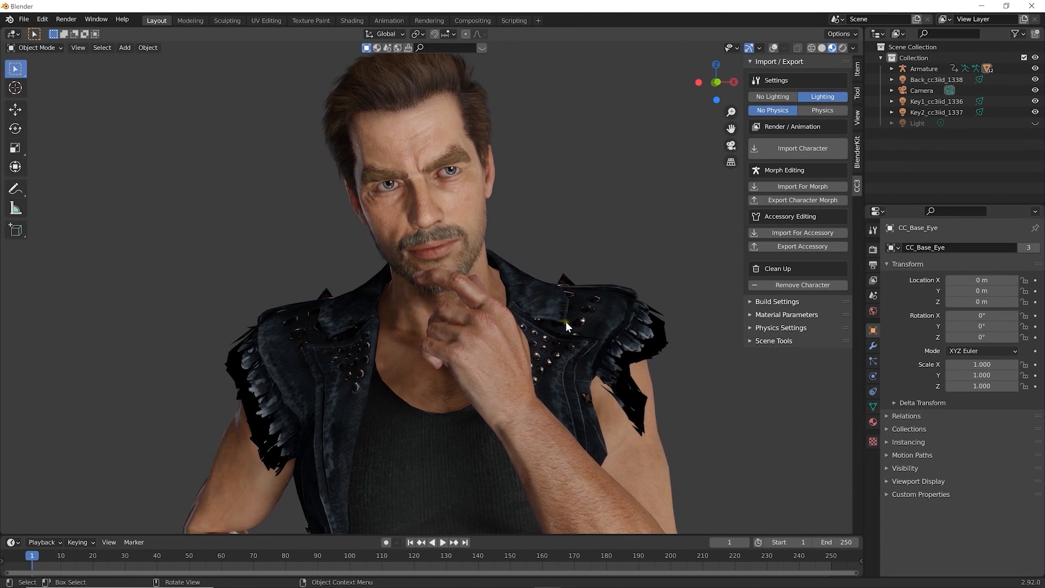
- Apply a different Scene Lighting preset from the Scene Tools section
{"action": "left_click", "coordinate": [779, 61]}
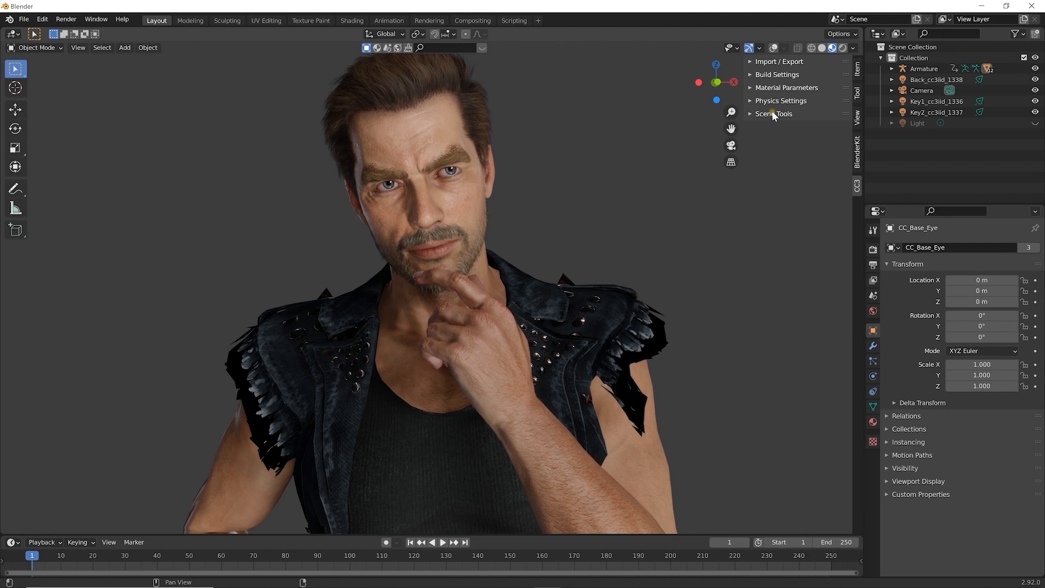
{"action": "left_click", "coordinate": [773, 113]}
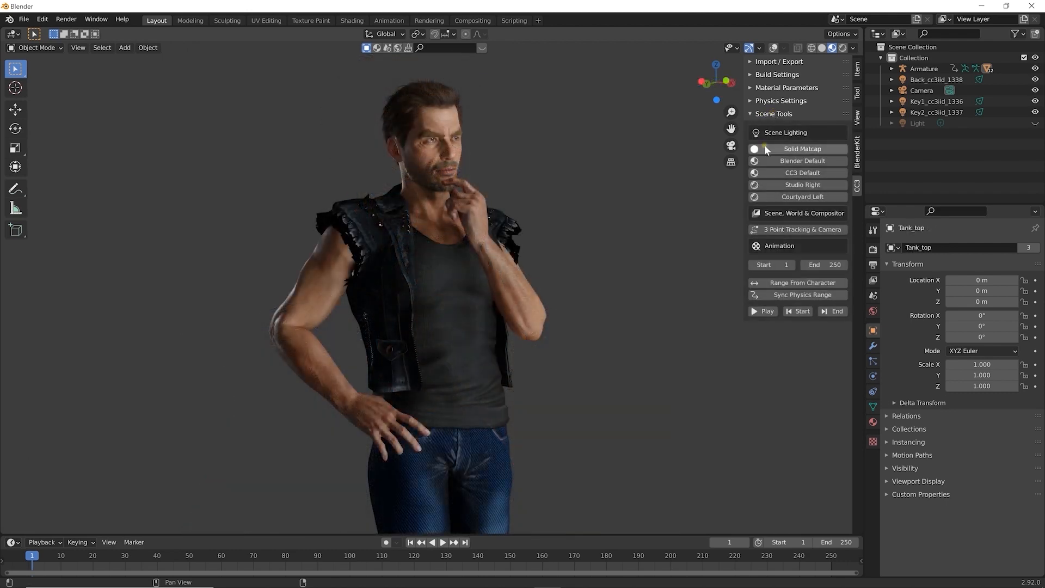
{"action": "left_click", "coordinate": [802, 160]}
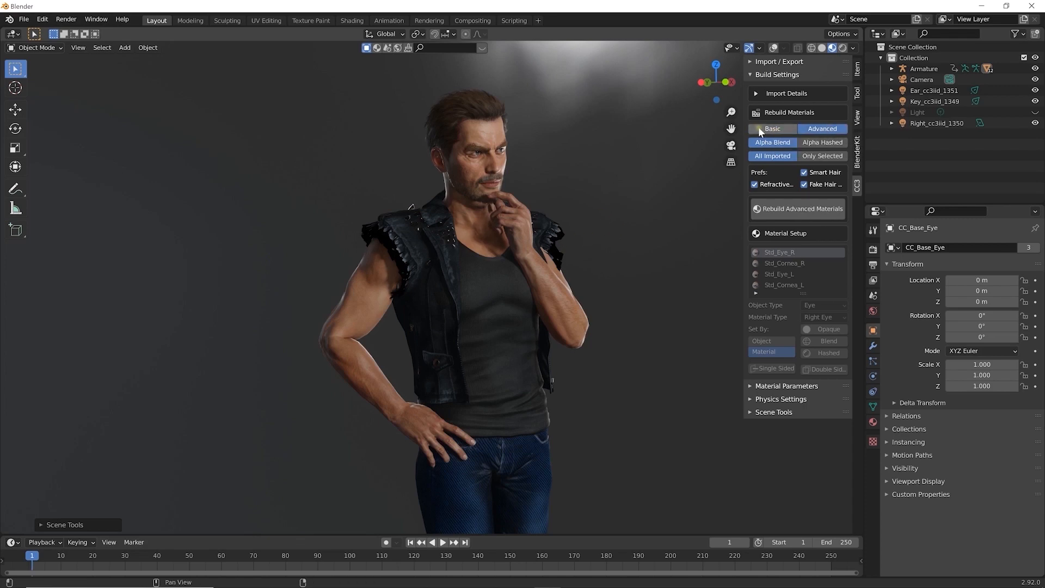
- Build materials as Basic, inspect the Std_Skin_Head nodes, then show Material Parameters in Layout
{"action": "left_click", "coordinate": [351, 20]}
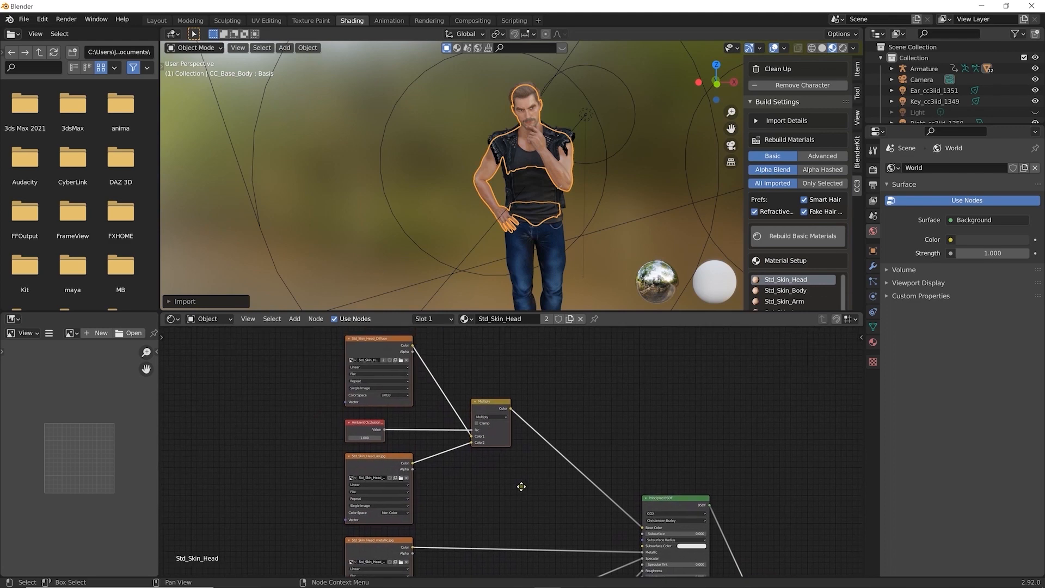
{"action": "left_click", "coordinate": [156, 21]}
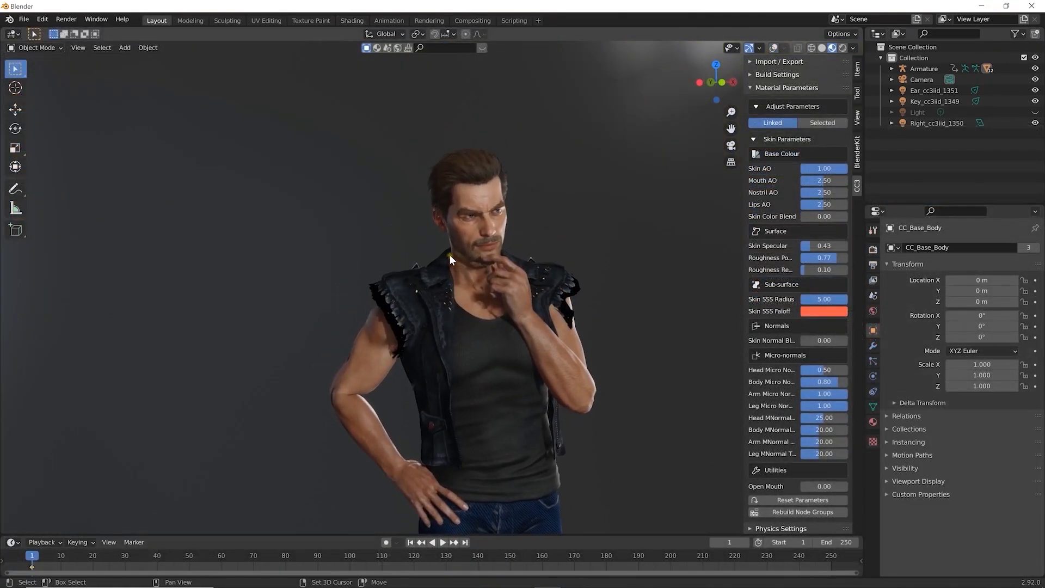
- Adjust the Skin SSS Radius and eye parameter sliders, and pick a new hair strands root colour
{"action": "scroll", "scroll_direction": "up", "scroll_amount": 3}
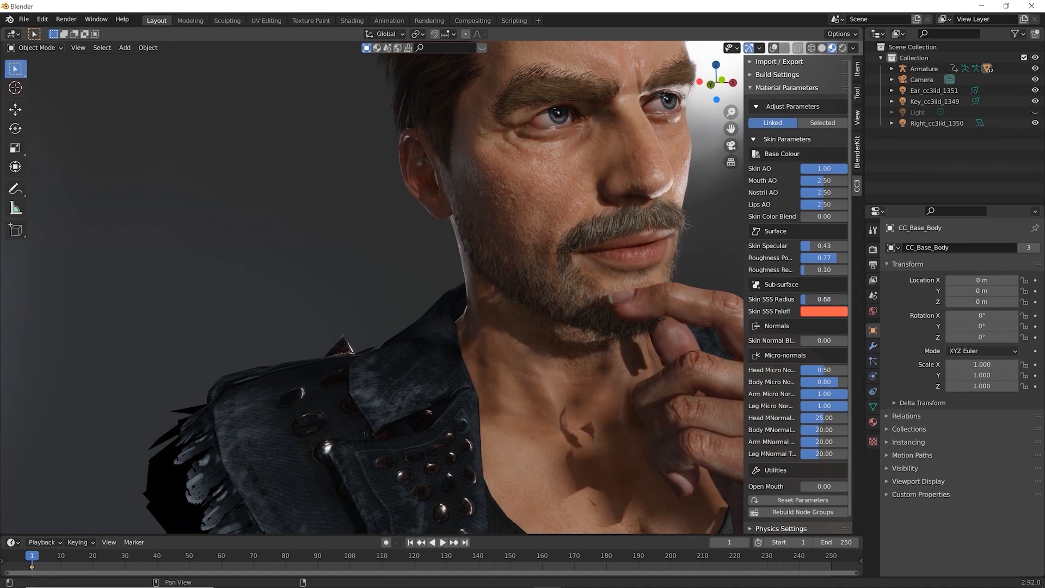
{"action": "left_click_drag", "start_coordinate": [823, 299], "coordinate": [840, 299]}
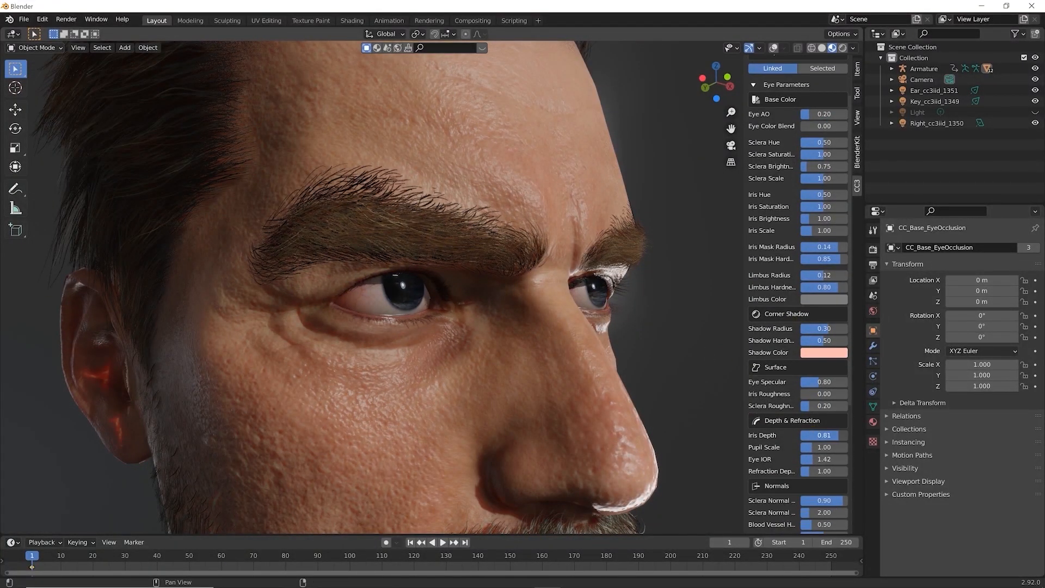
{"action": "left_click_drag", "start_coordinate": [840, 435], "coordinate": [813, 434]}
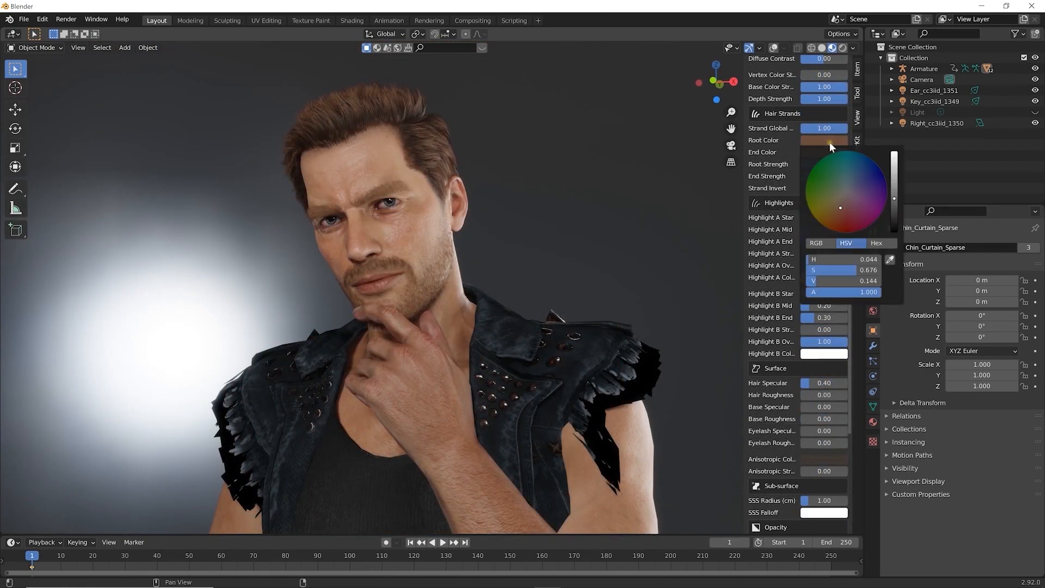
{"action": "left_click", "coordinate": [869, 197]}
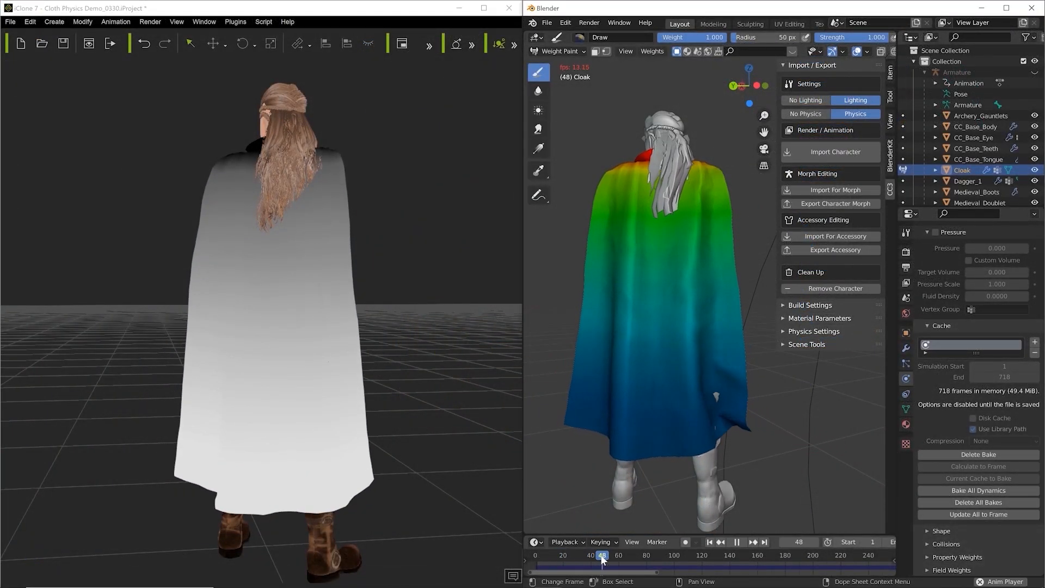
- Jump ahead on the timeline so the cached cloak simulation reaches frame 83
{"action": "left_click", "coordinate": [650, 555]}
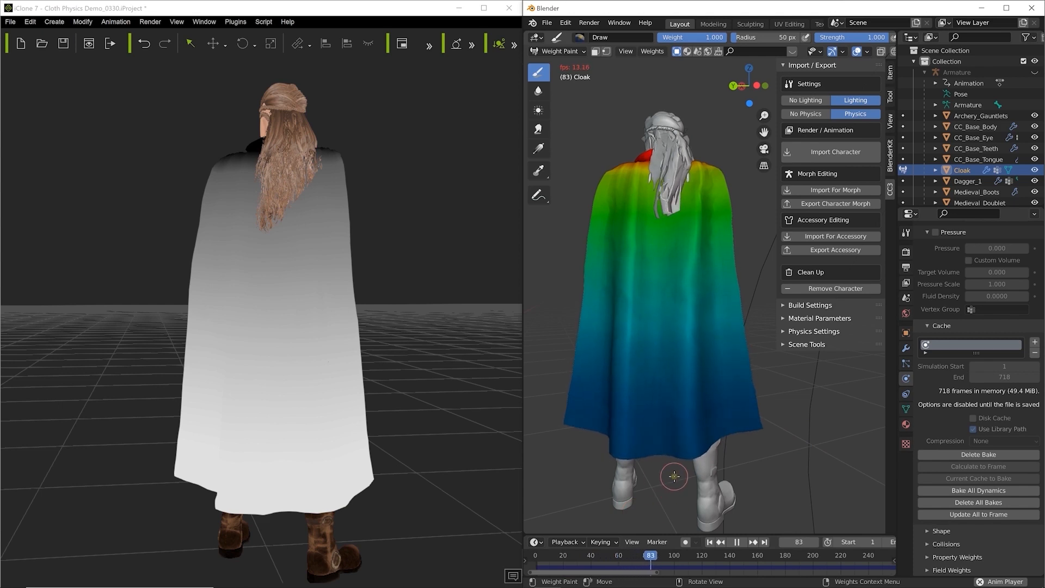